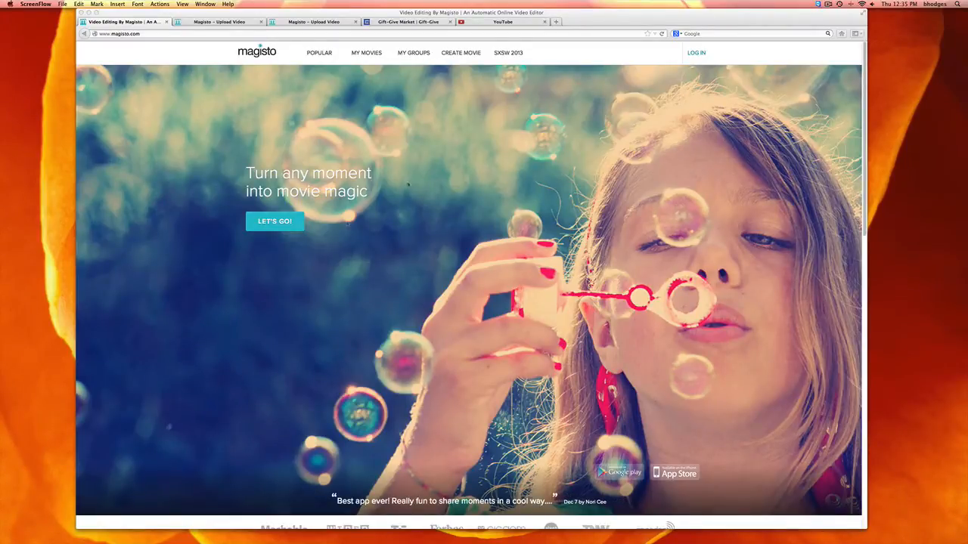
pyautogui.moveTo(414, 250)
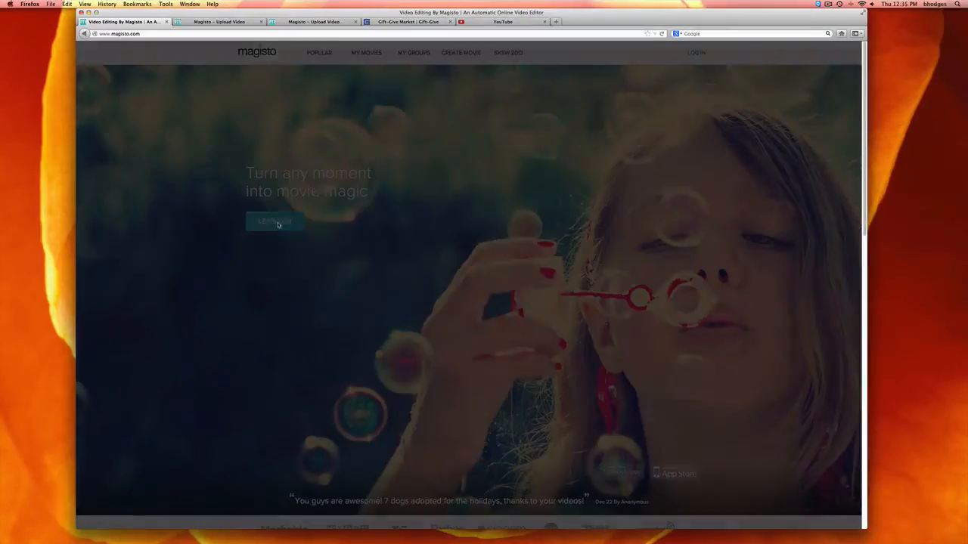
# - Start with LET'S GO and sign in to the existing Magisto account
pyautogui.click(276, 221)
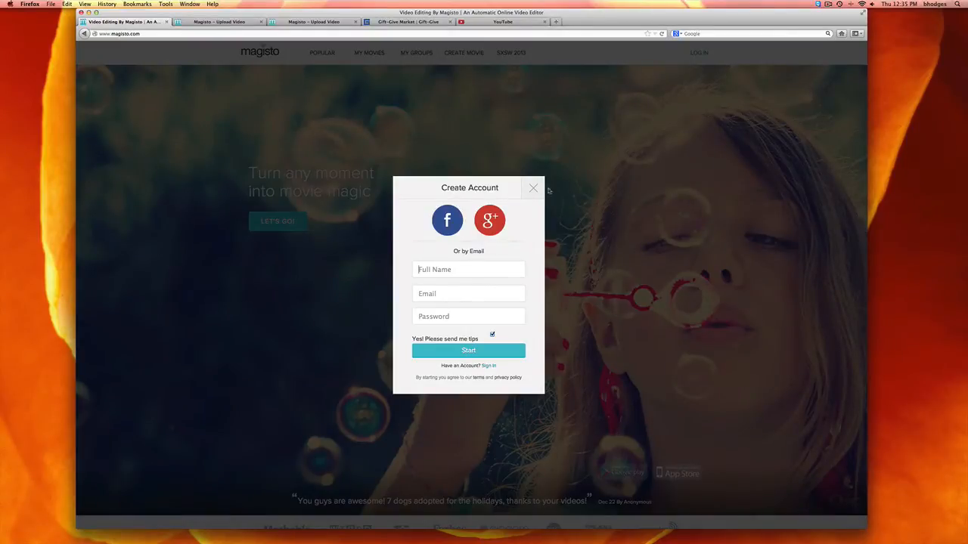
pyautogui.click(533, 187)
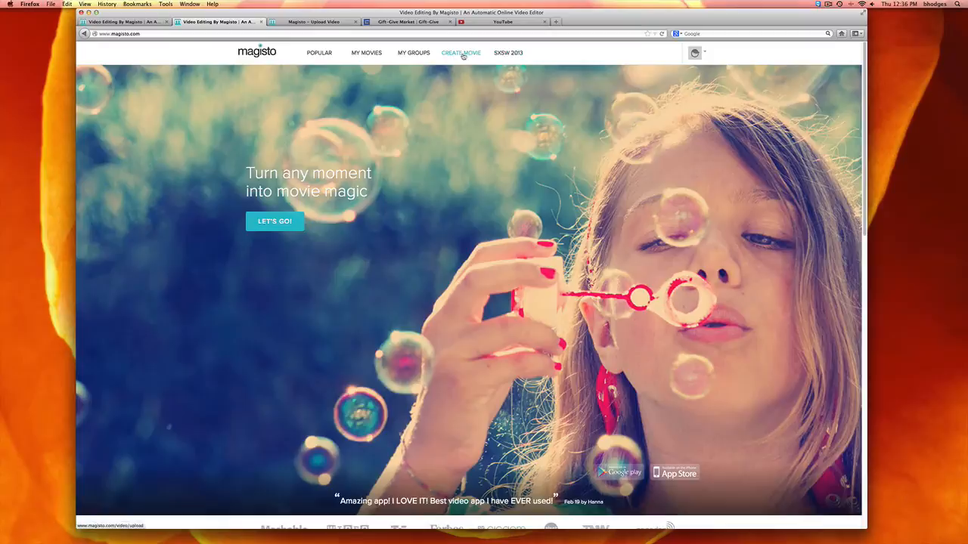
# - Begin a new movie from CREATE MOVIE and dismiss the tips with 'Ok, let me start'
pyautogui.click(461, 53)
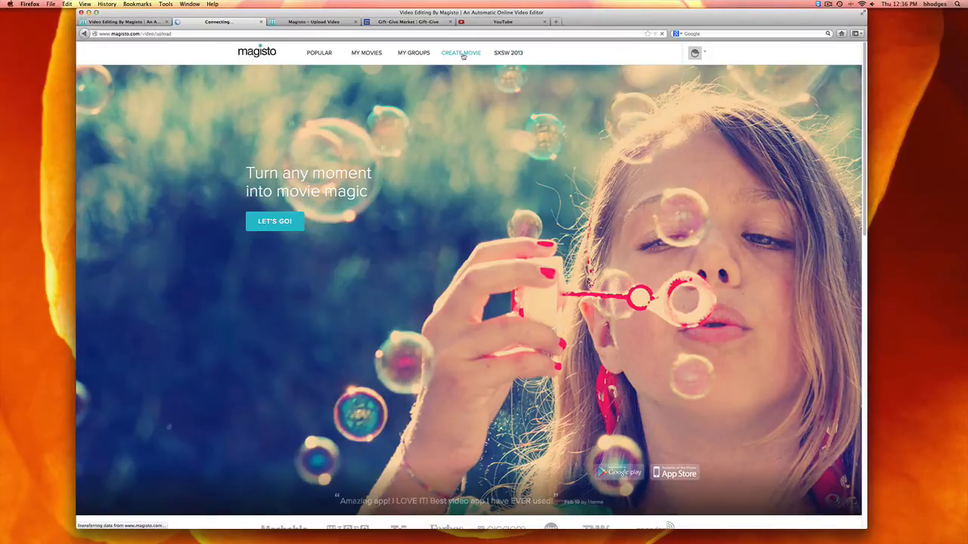
pyautogui.click(461, 52)
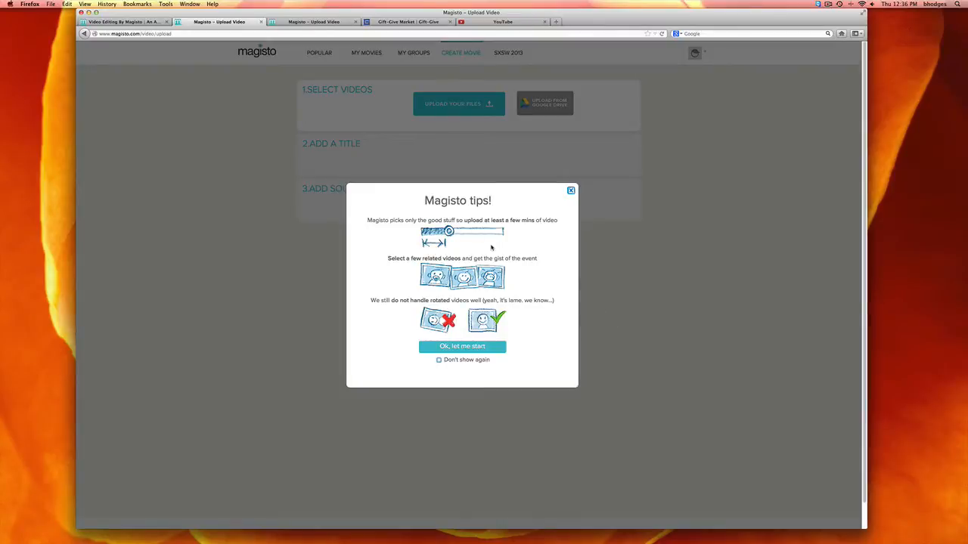
pyautogui.moveTo(600, 236)
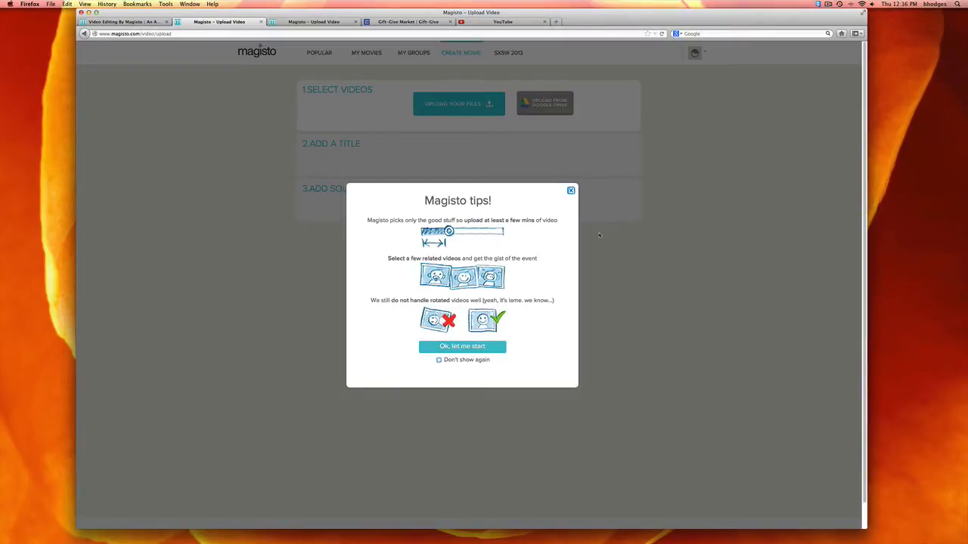
pyautogui.moveTo(446, 296)
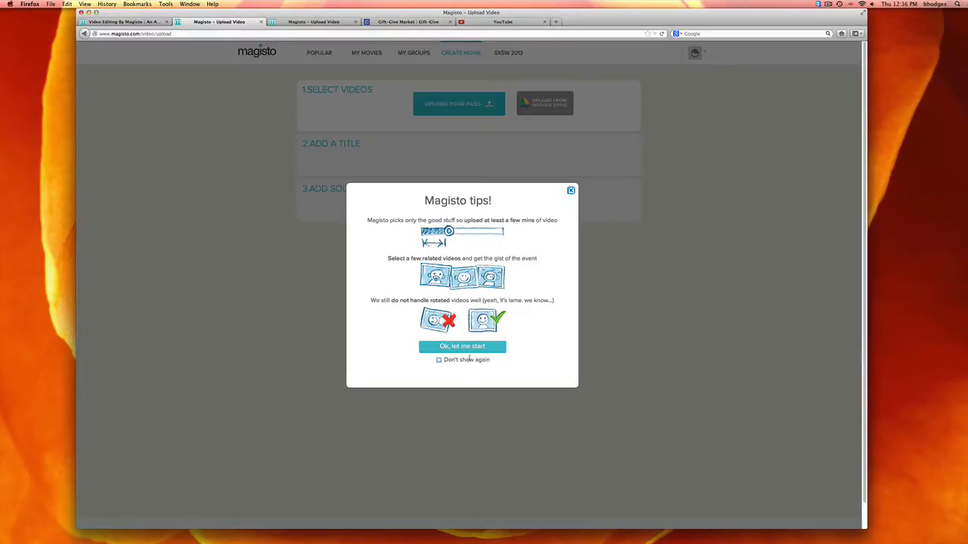
pyautogui.click(462, 346)
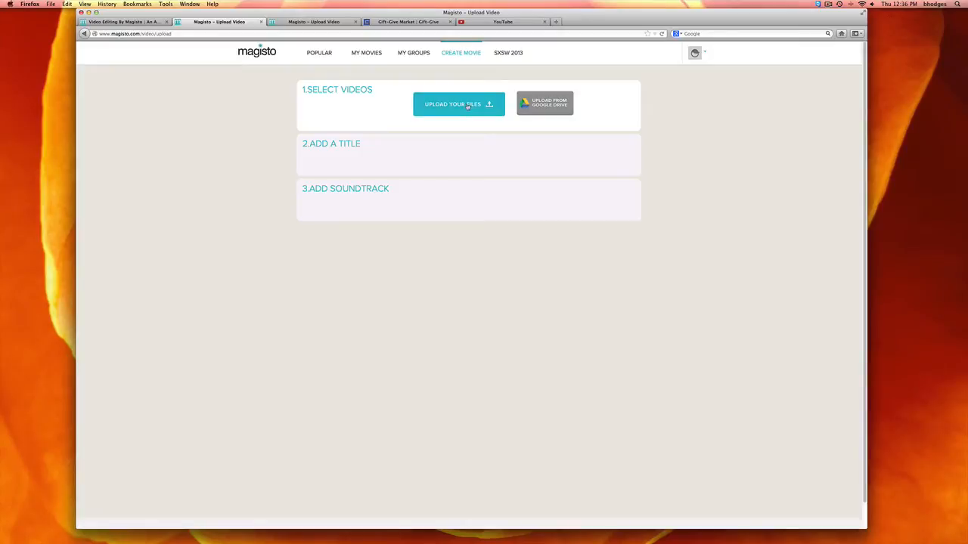
# - Upload the .MOV clip from the computer and continue to the title step
pyautogui.click(458, 104)
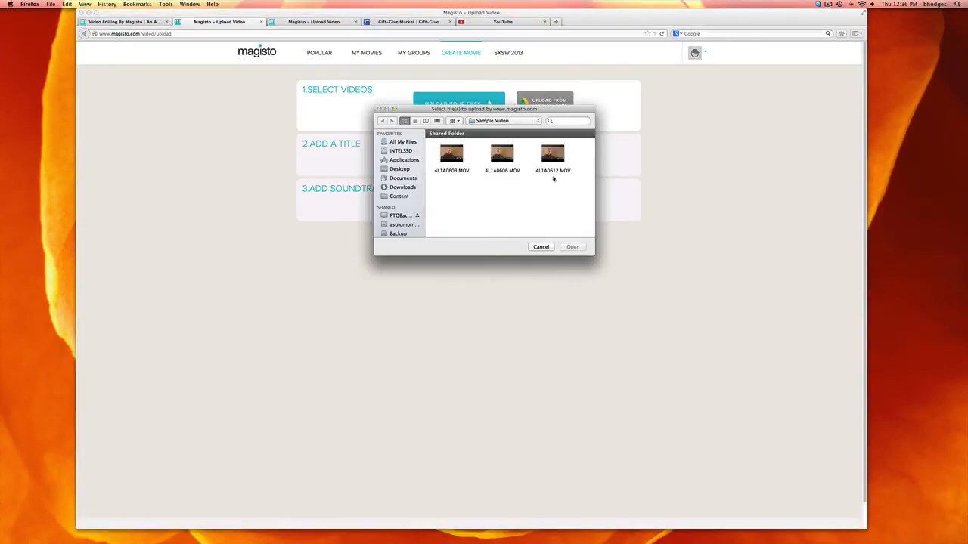
pyautogui.click(452, 155)
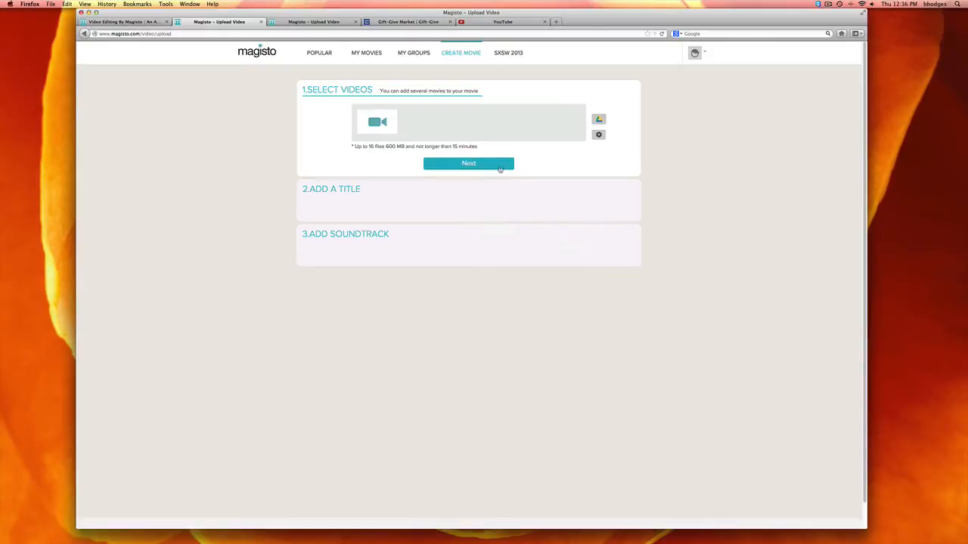
pyautogui.click(468, 163)
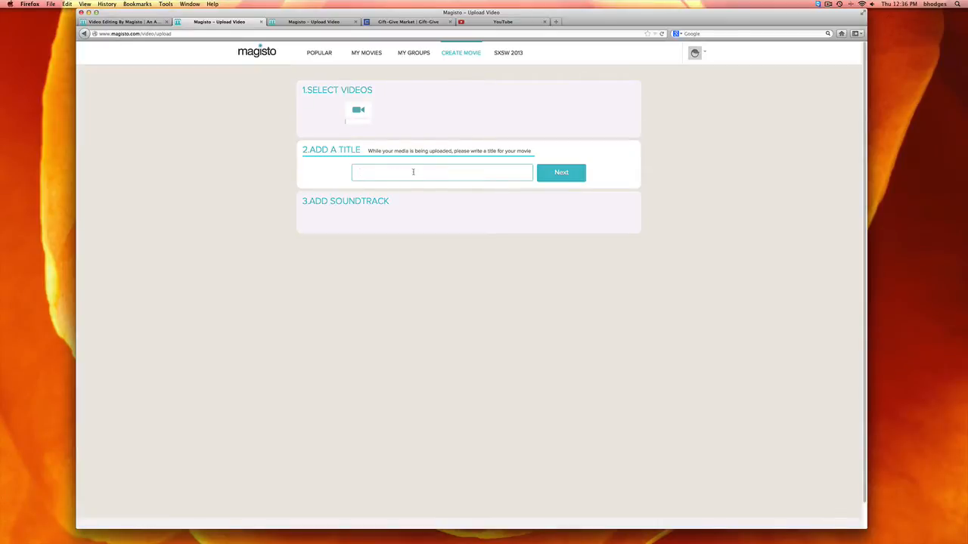
# - Enter 'Gift-Give Test' as the movie title and continue to soundtrack
pyautogui.write('Gift-Give Test')
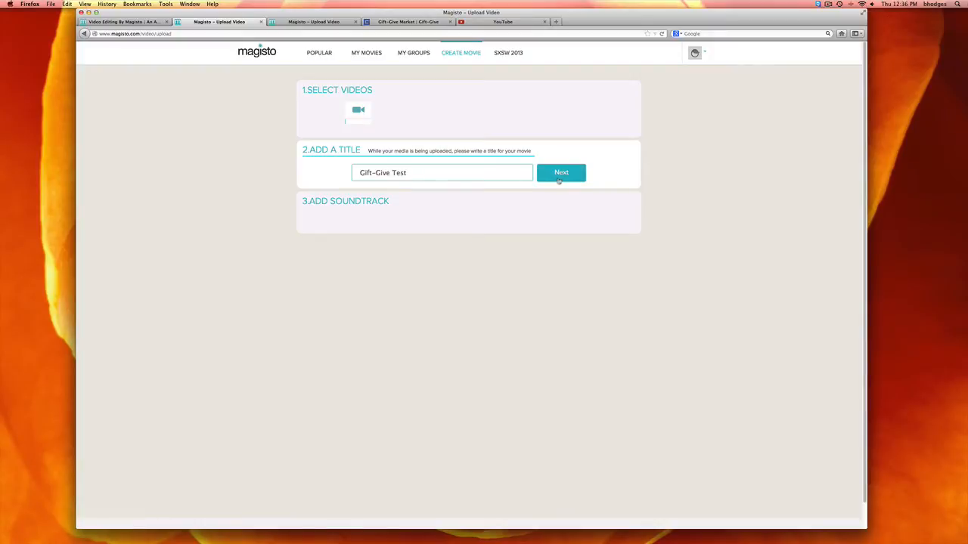
pyautogui.click(561, 172)
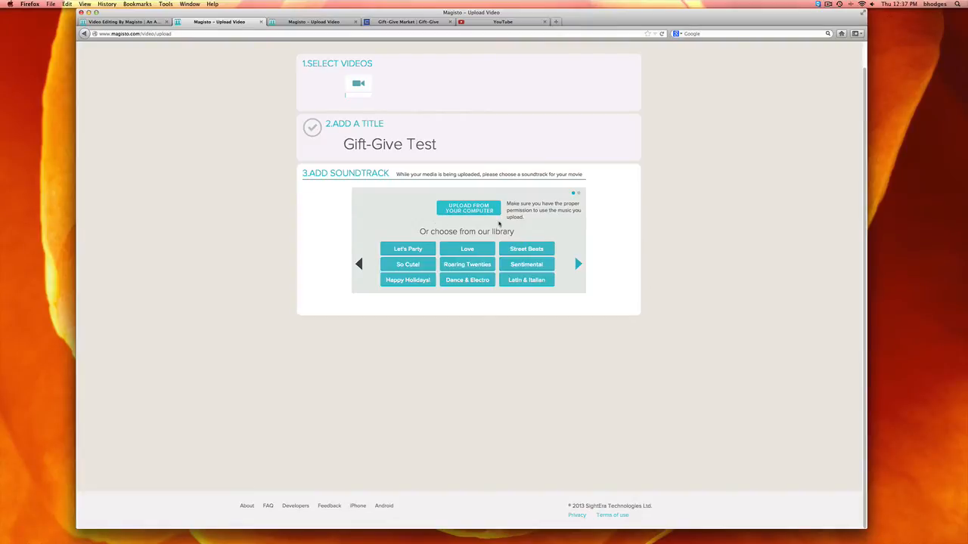
pyautogui.moveTo(530, 209)
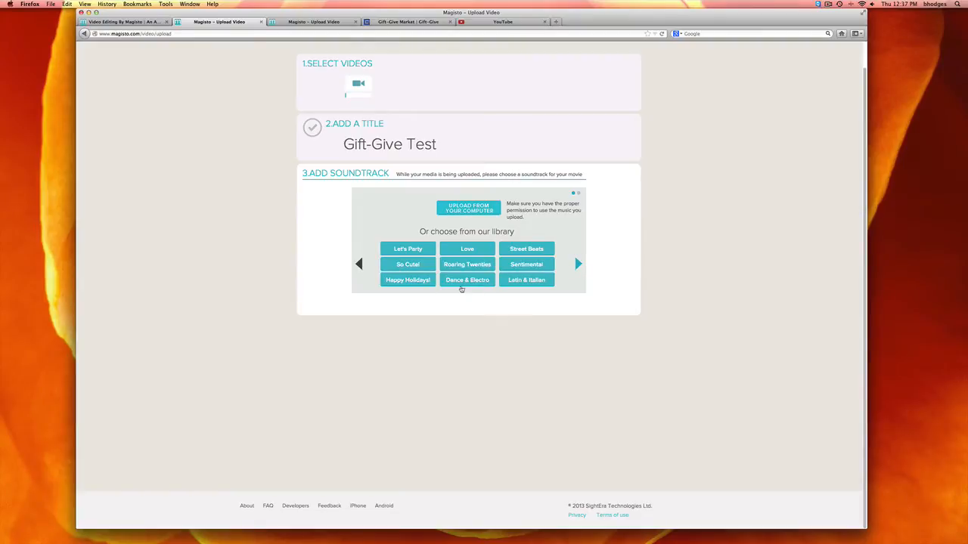
# - Browse a library category and select Eagles – Hotel California as the soundtrack
pyautogui.click(579, 263)
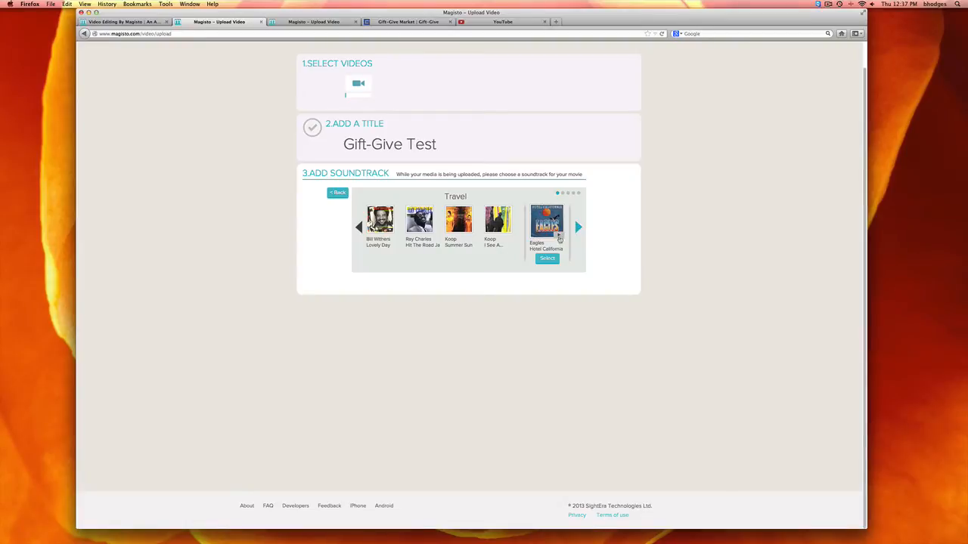
pyautogui.moveTo(546, 223)
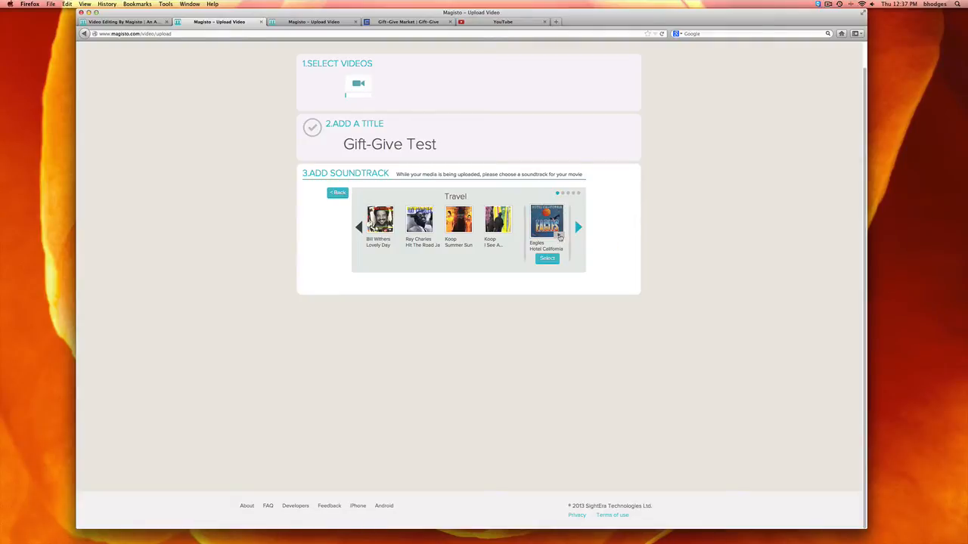
pyautogui.click(547, 259)
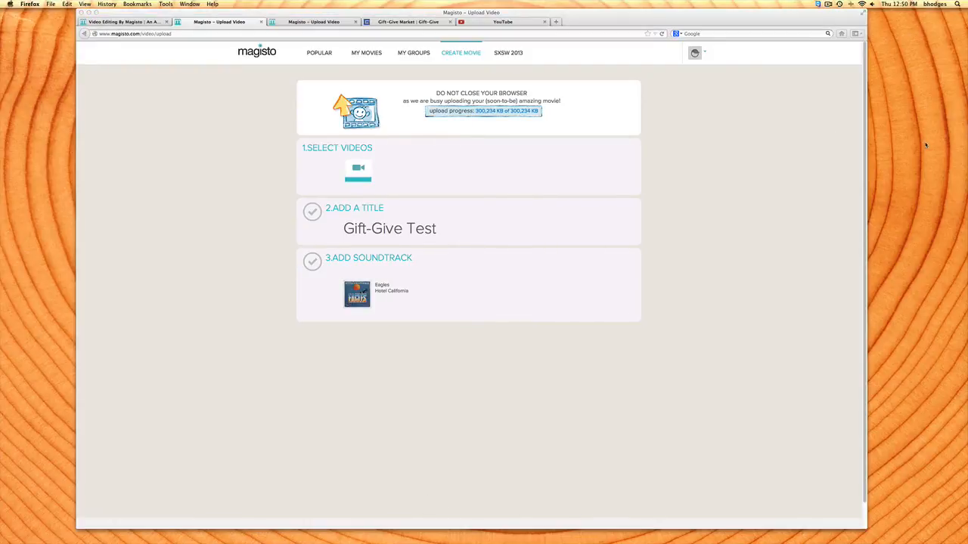
pyautogui.moveTo(954, 183)
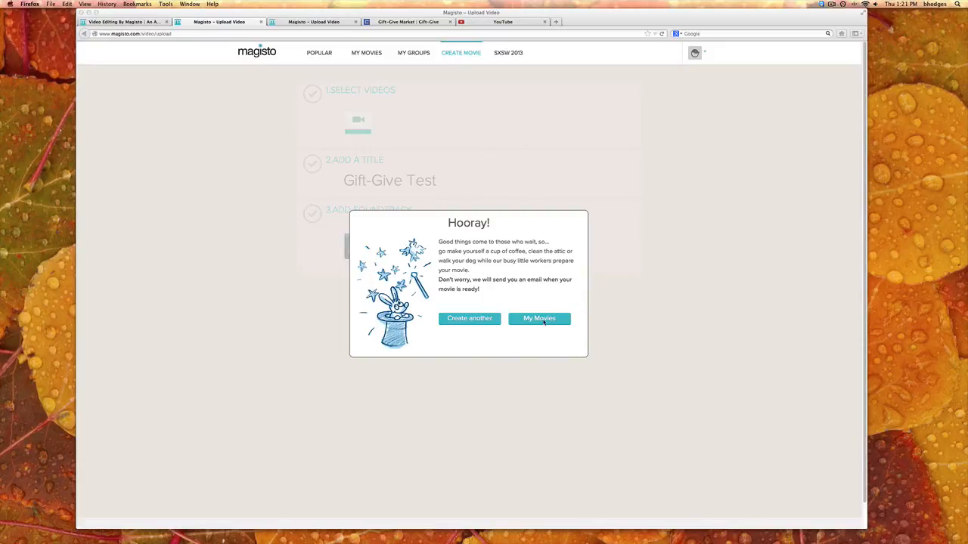
# - Choose My Movies from the Hooray! dialog to see the movie list
pyautogui.click(539, 318)
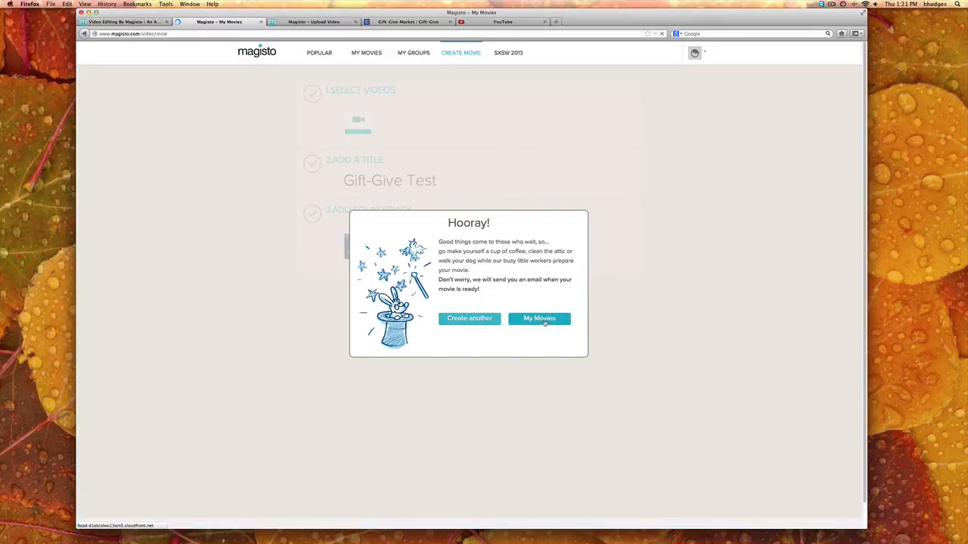
pyautogui.click(540, 318)
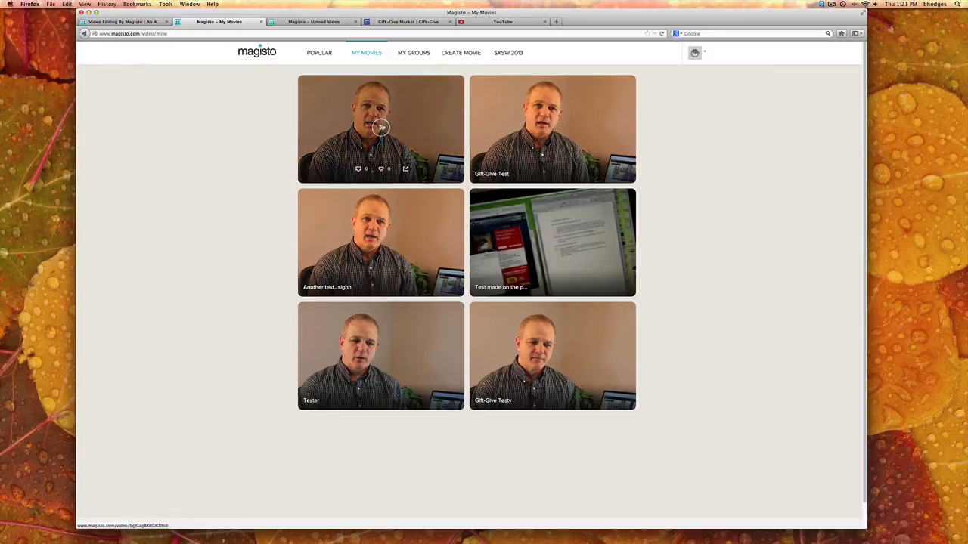
# - Open the Gift-Give Test thumbnail to view its finished movie page
pyautogui.click(381, 128)
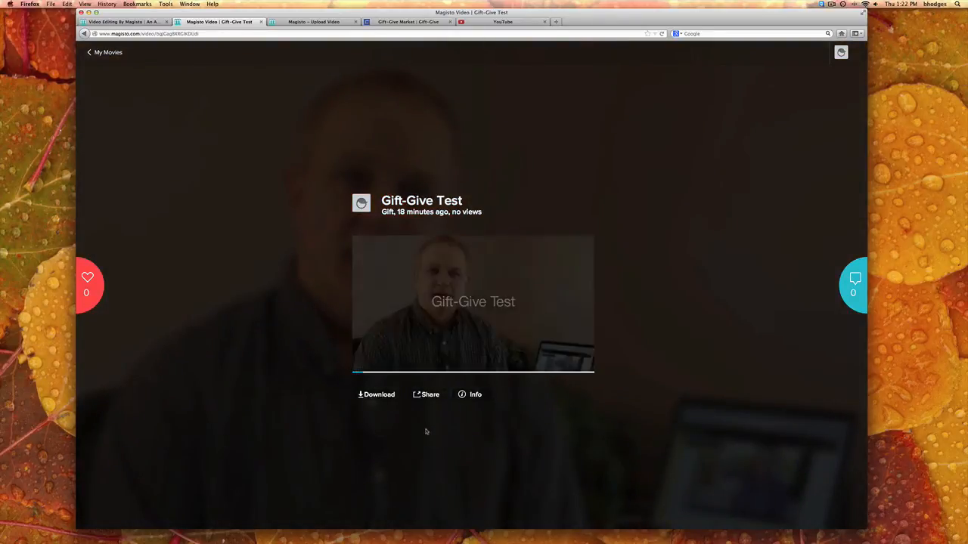
pyautogui.click(472, 303)
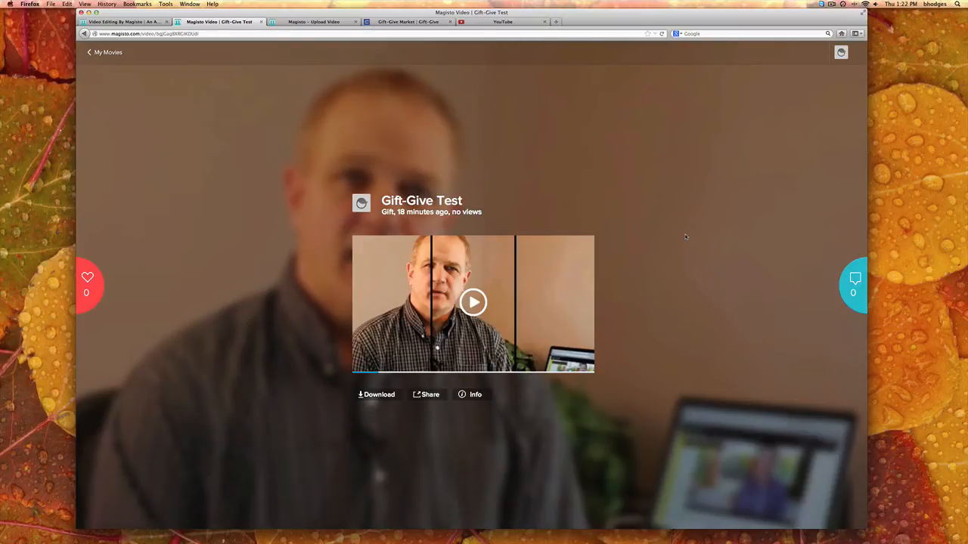
pyautogui.moveTo(719, 264)
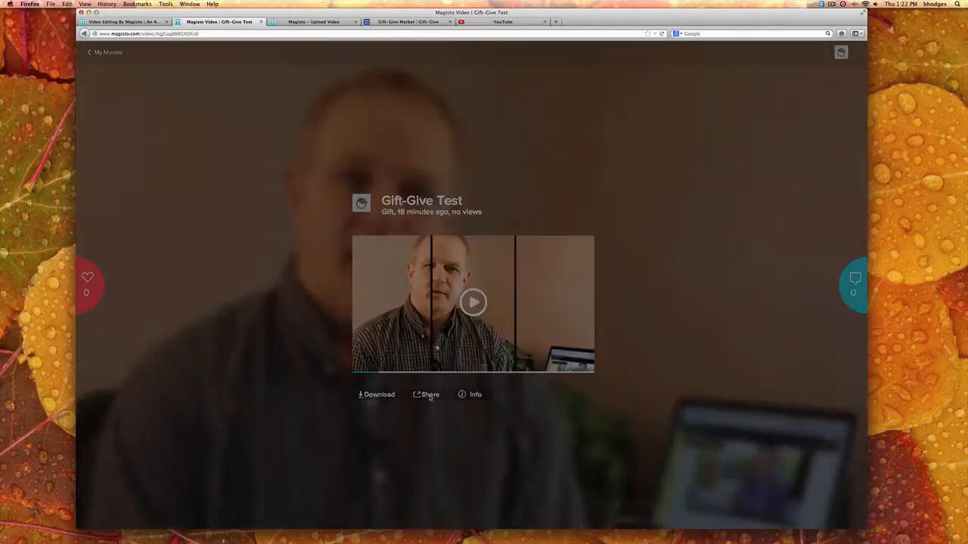
# - Share the movie to YouTube, check the published video, then return to Gift-Give
pyautogui.click(429, 394)
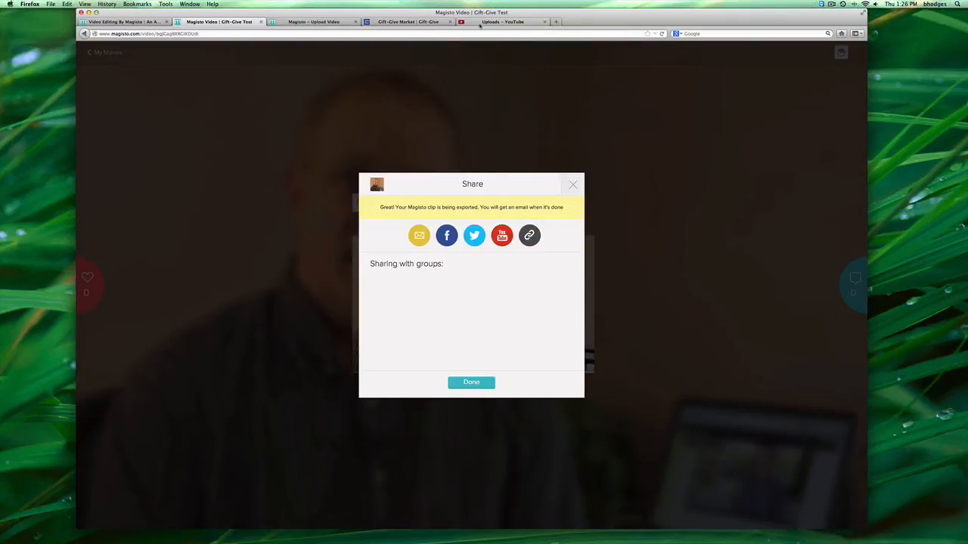
pyautogui.click(503, 21)
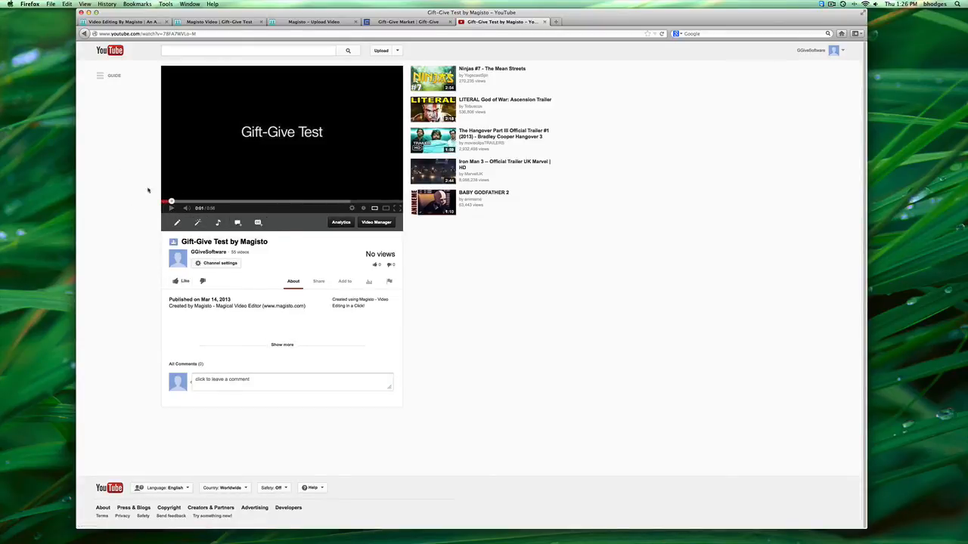
pyautogui.moveTo(627, 87)
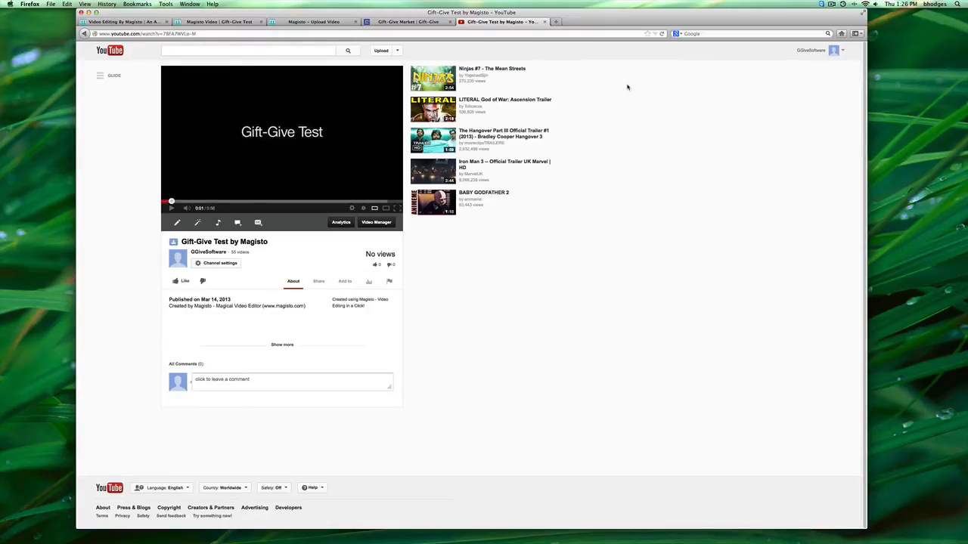
pyautogui.click(408, 21)
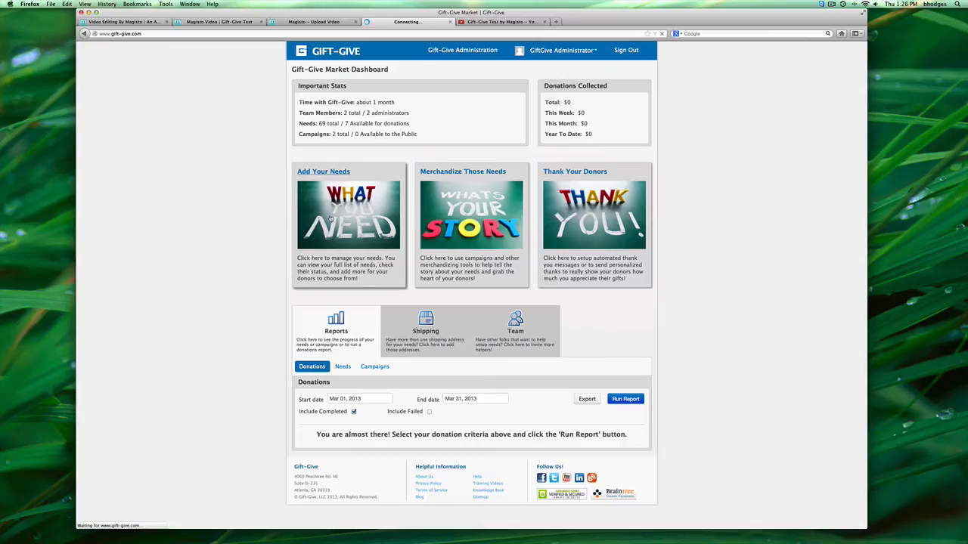
# - Open Add Your Needs on the Gift-Give dashboard to manage needs
pyautogui.click(323, 171)
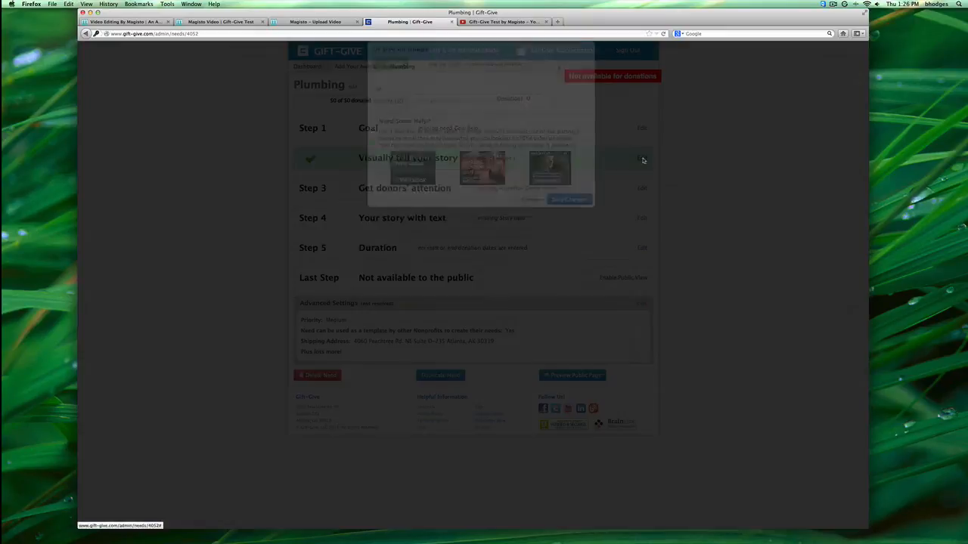
# - Grab the video's YouTube link, add it to Plumbing's story field, and preview it
pyautogui.click(502, 21)
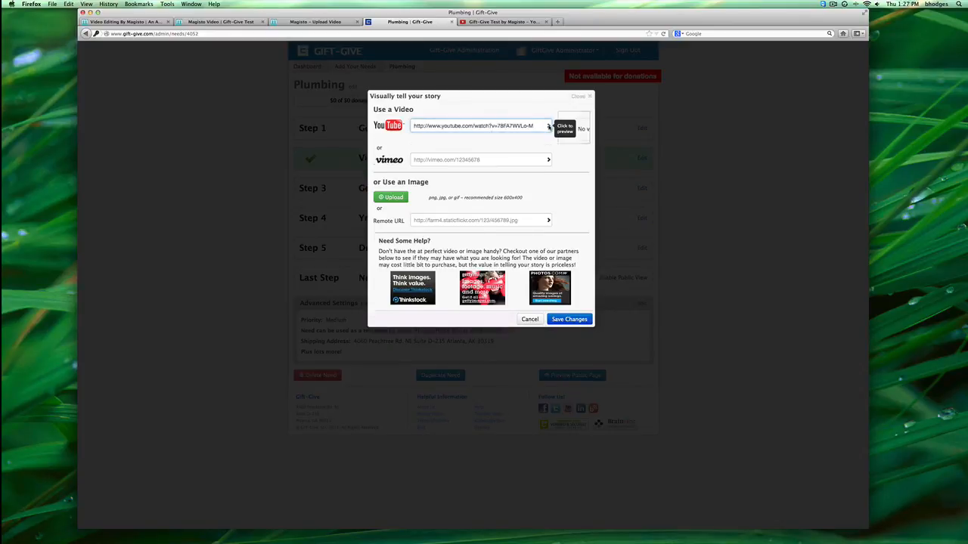
pyautogui.click(564, 128)
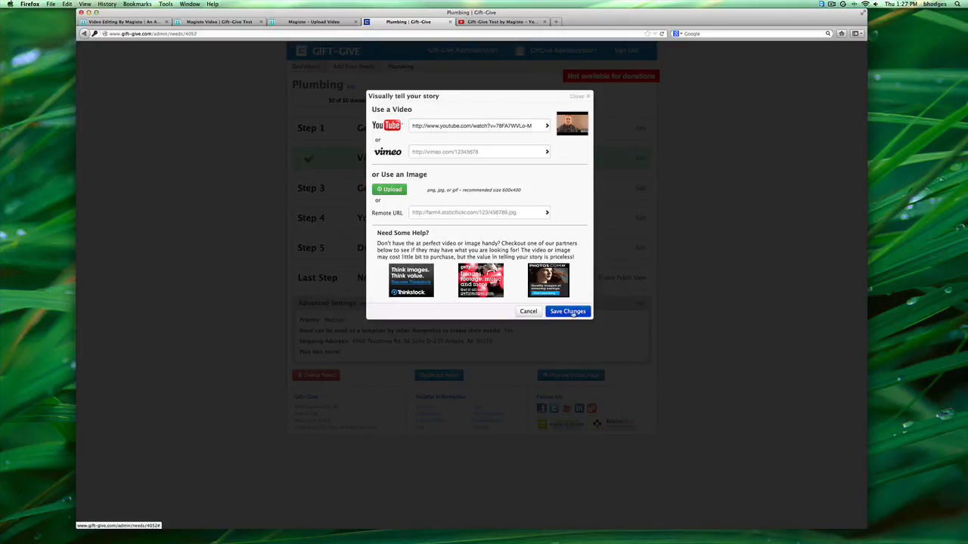